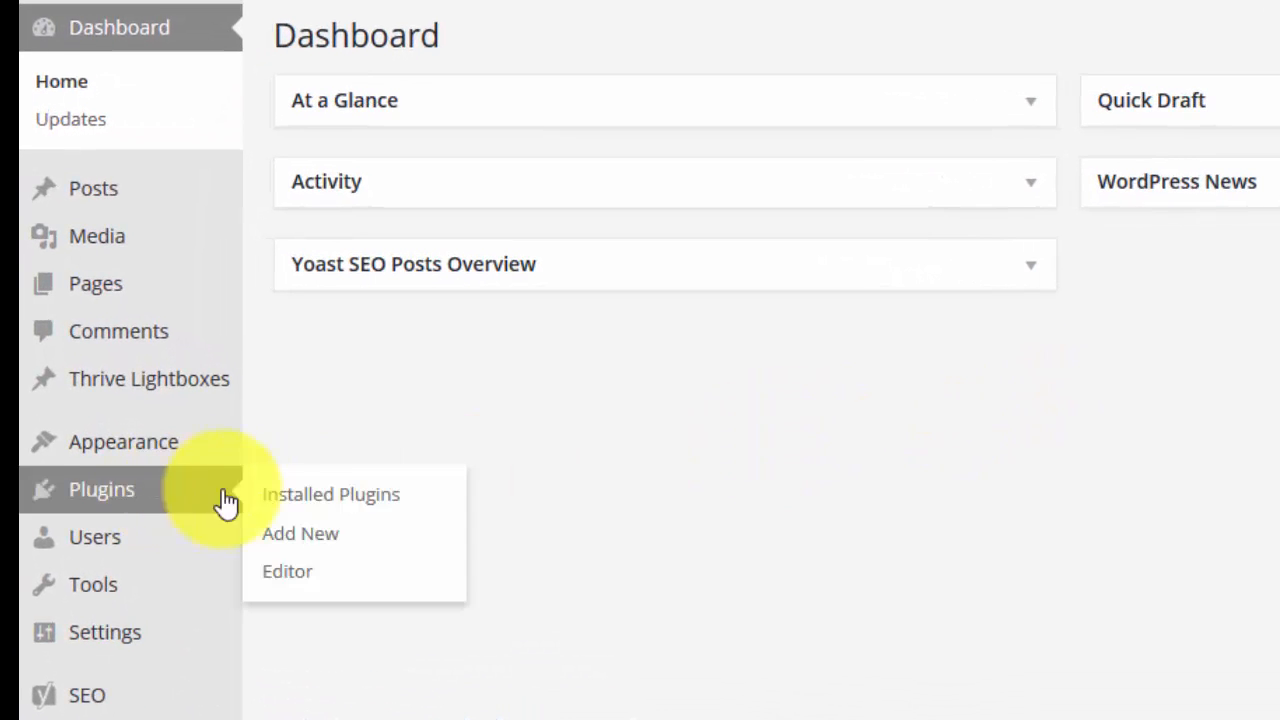
Search the plugin directory for 'page' and install pageMash > Page Management.
{"action": "left_click", "coordinate": [300, 532]}
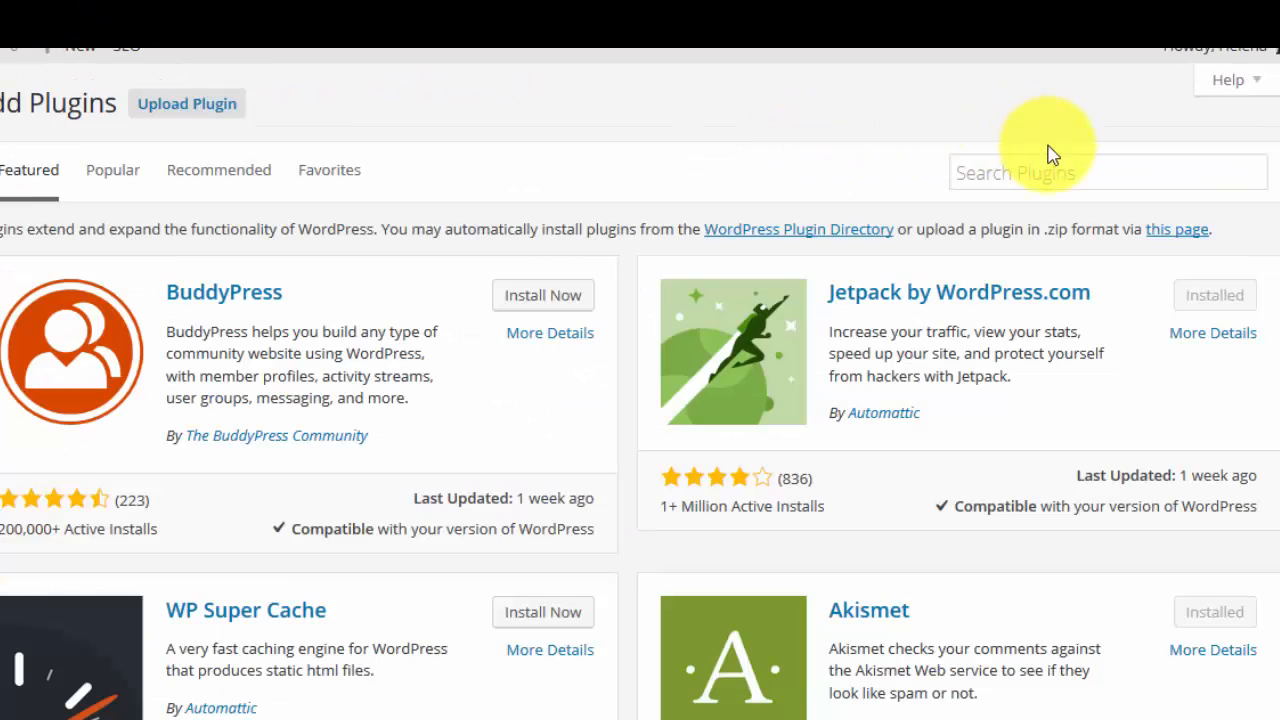
{"action": "left_click", "coordinate": [1108, 172]}
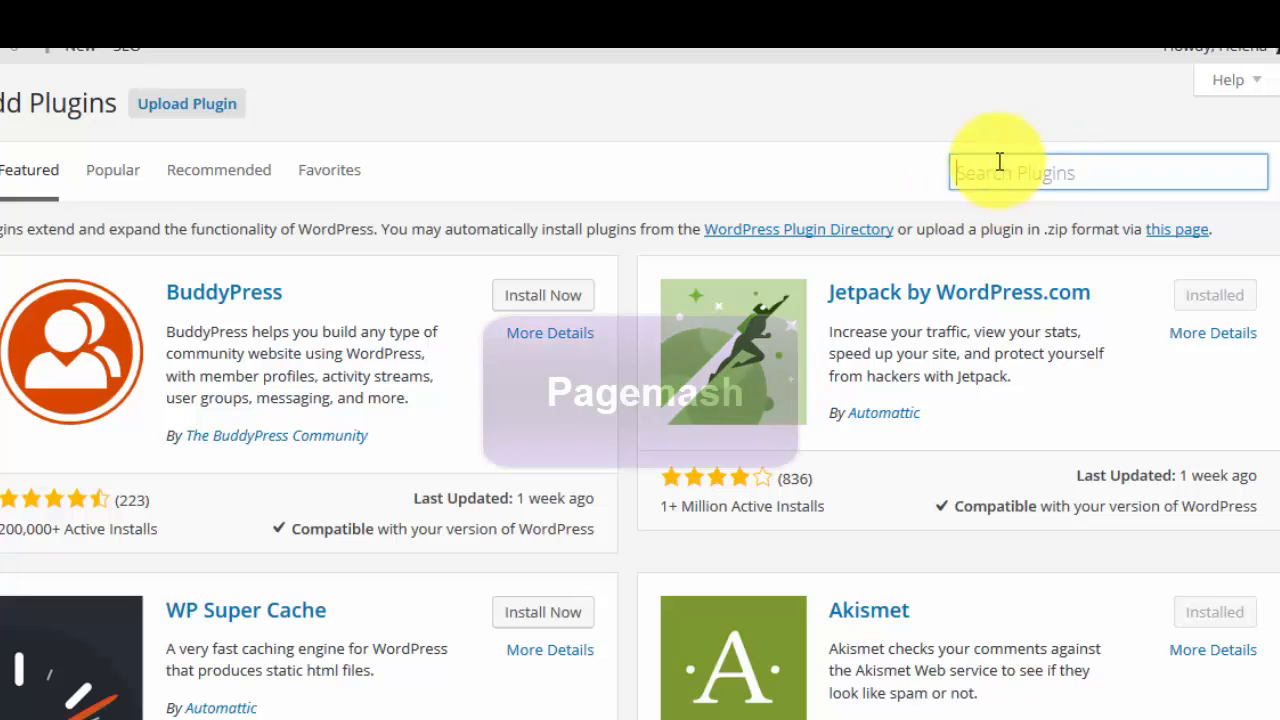
{"action": "type", "text": "pagemash"}
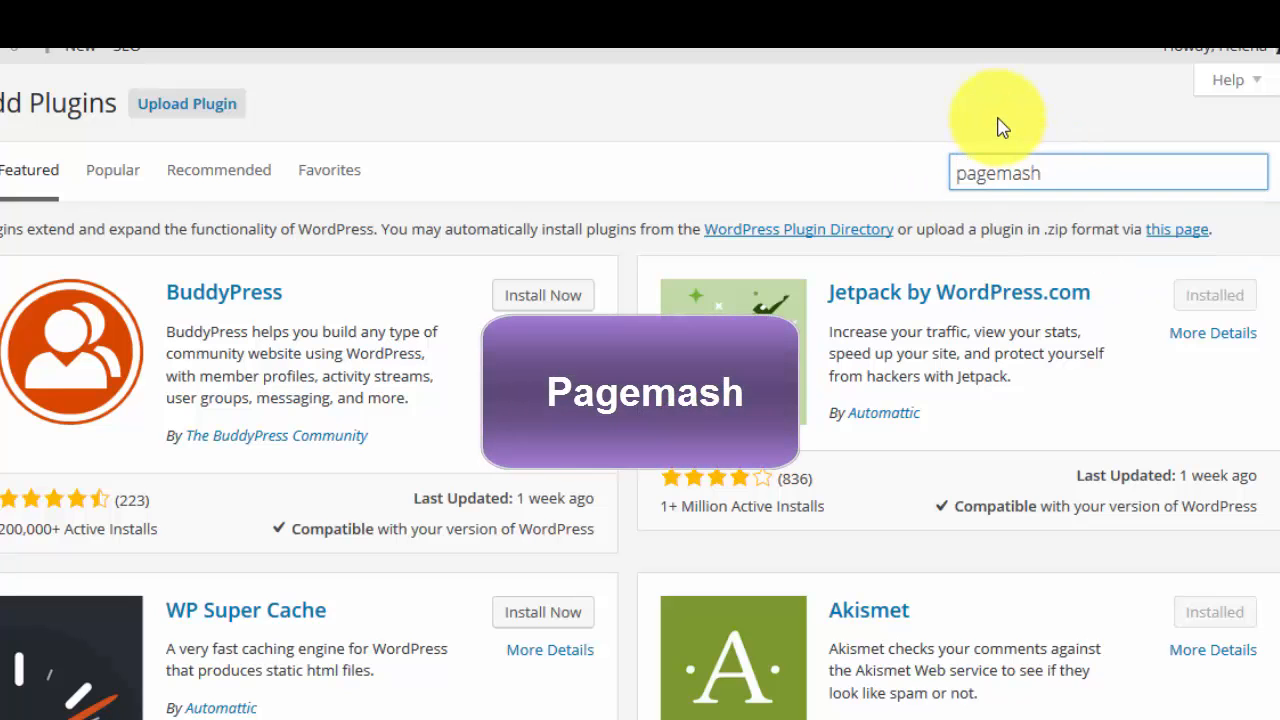
{"action": "key", "text": "Enter"}
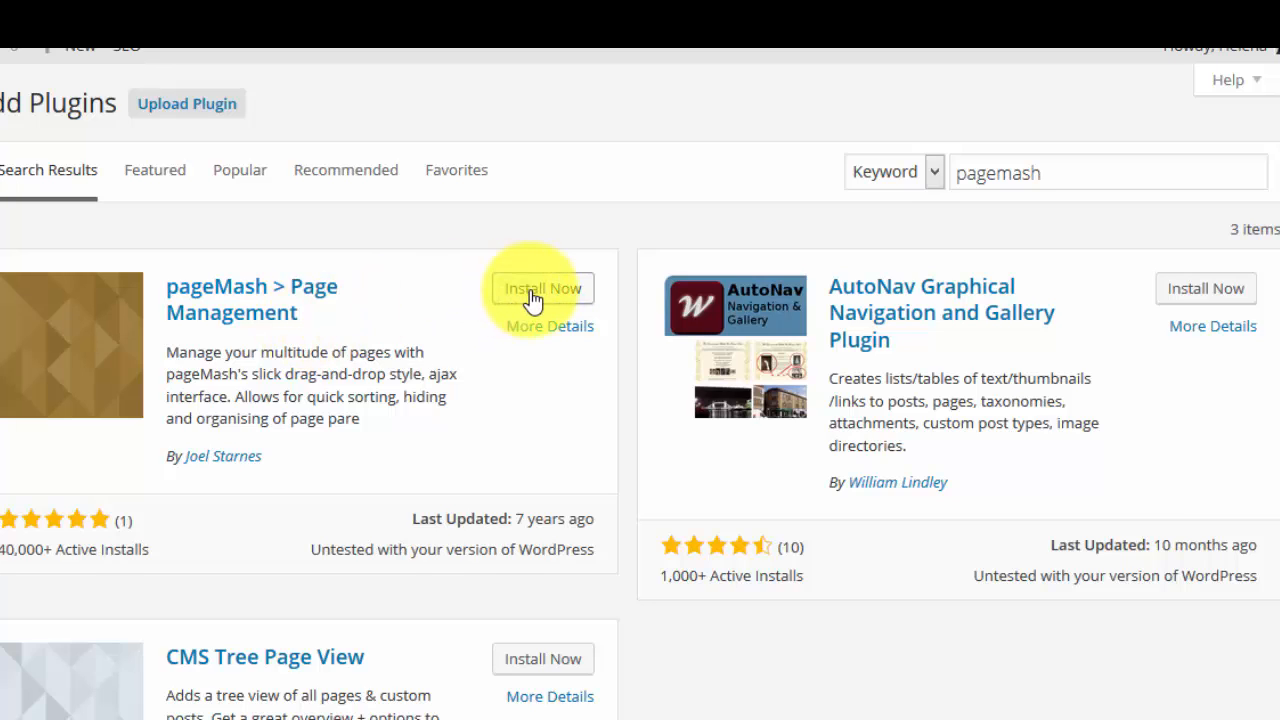
{"action": "left_click", "coordinate": [544, 288]}
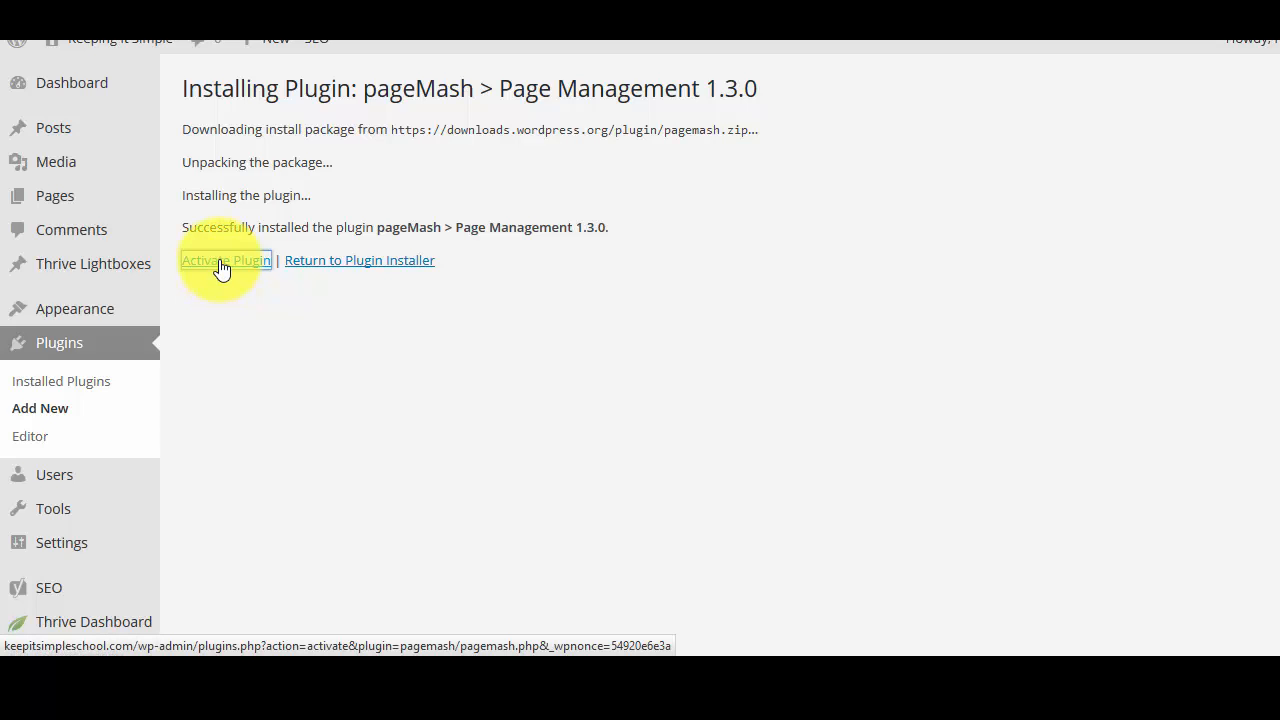
Activate the newly installed pageMash plugin.
{"action": "left_click", "coordinate": [226, 260]}
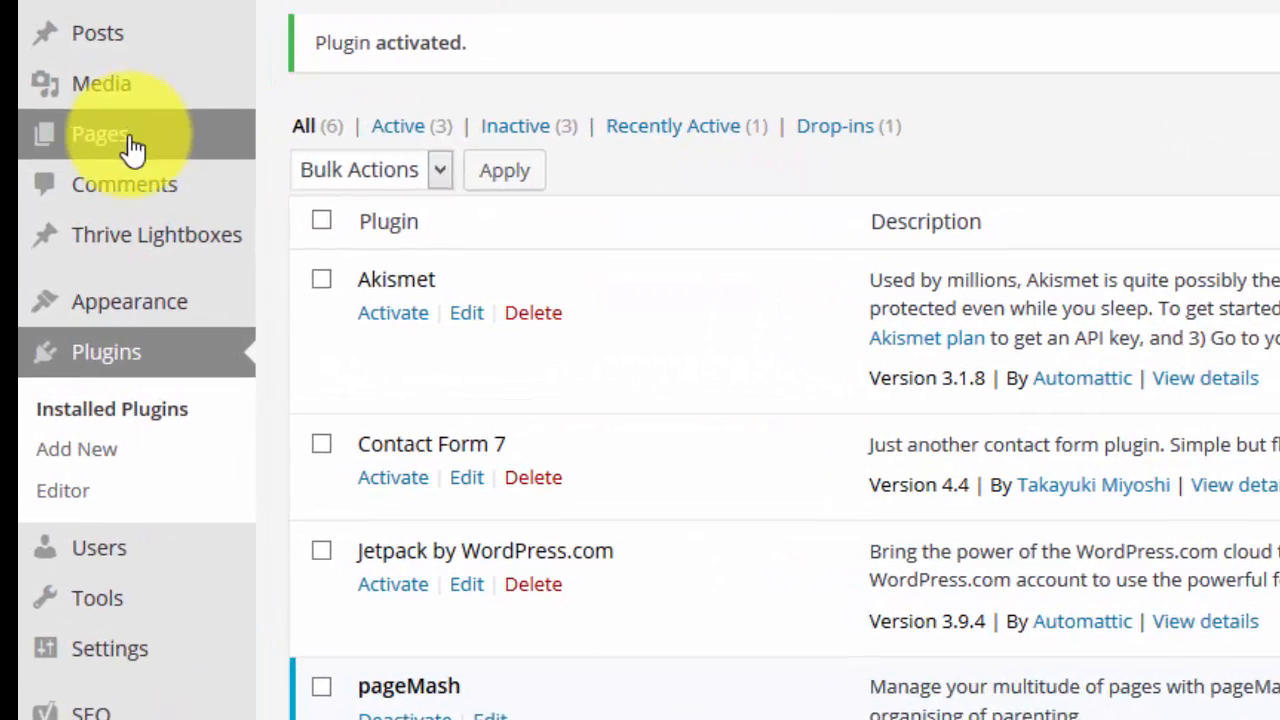
{"action": "mouse_move", "coordinate": [100, 132]}
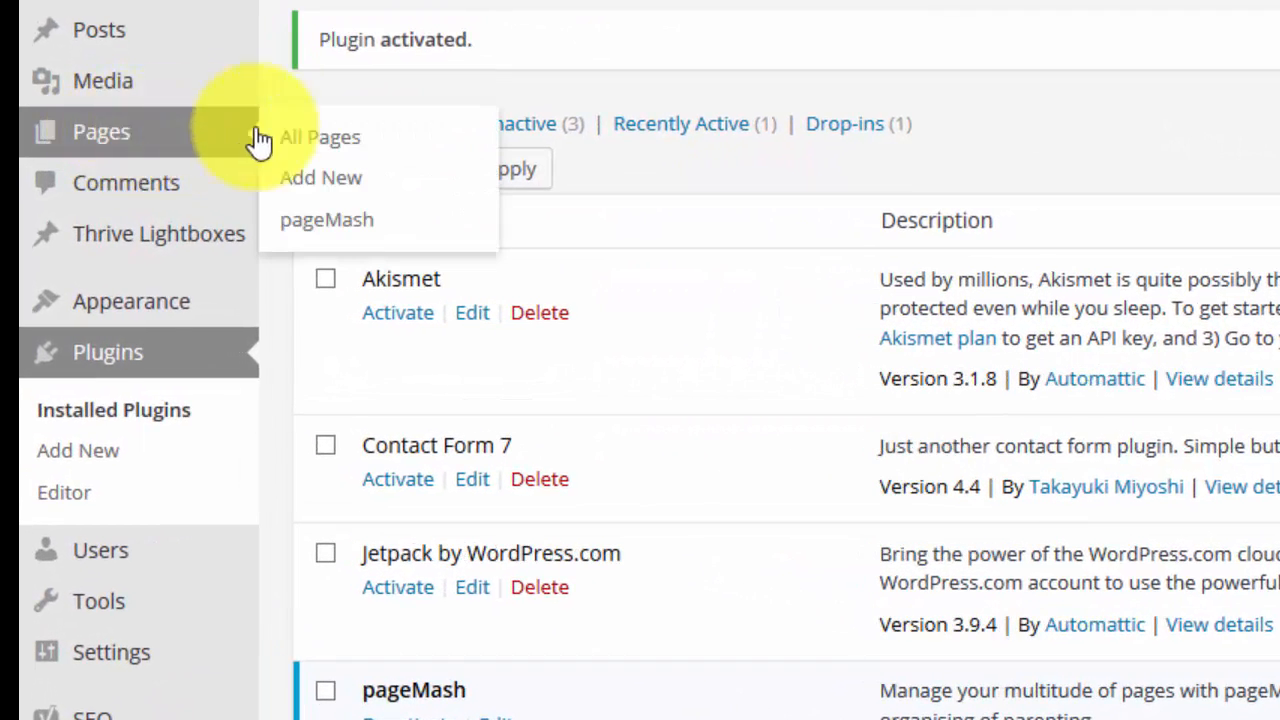
{"action": "mouse_move", "coordinate": [326, 218]}
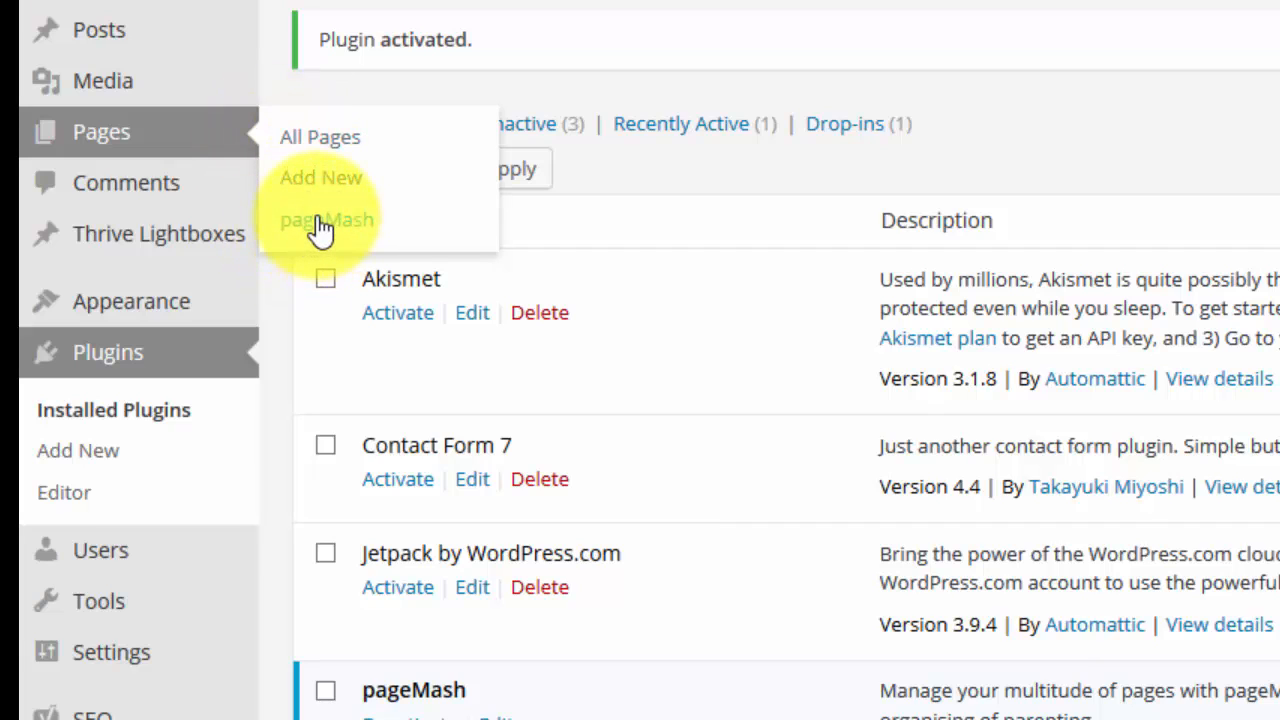
In the pageMash screen, hide the Thank You page.
{"action": "left_click", "coordinate": [326, 218]}
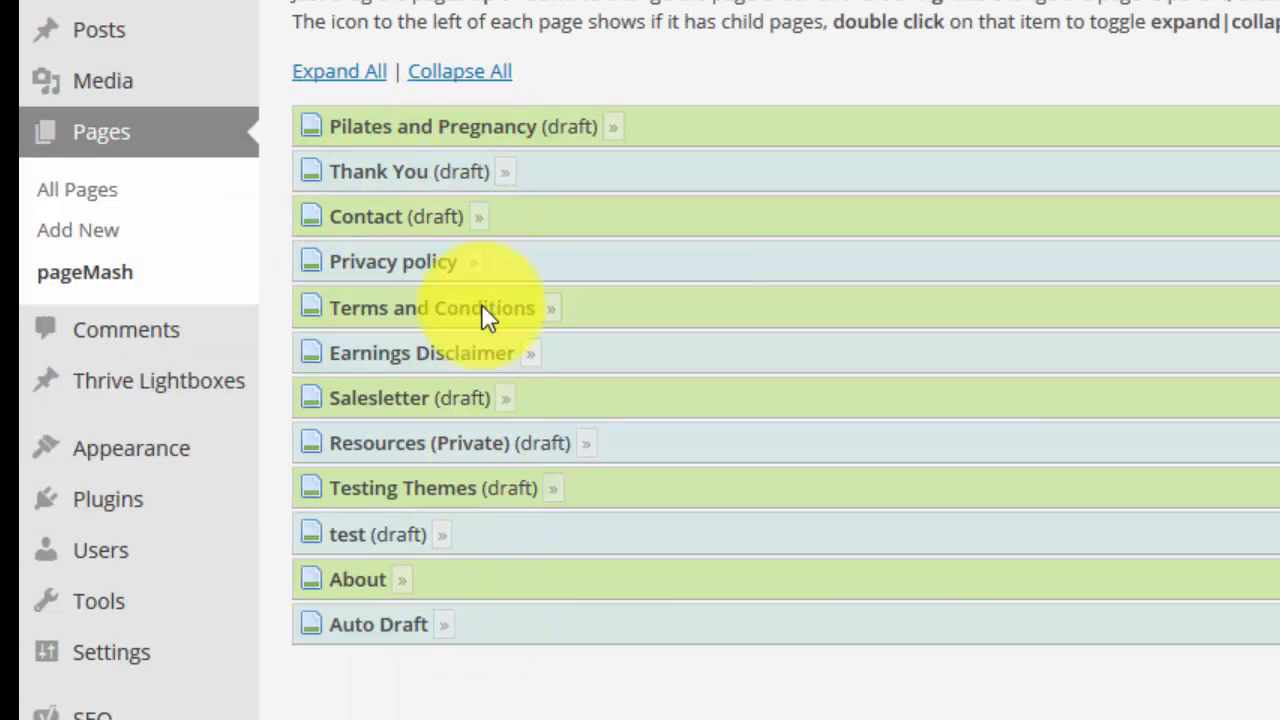
{"action": "mouse_move", "coordinate": [590, 388]}
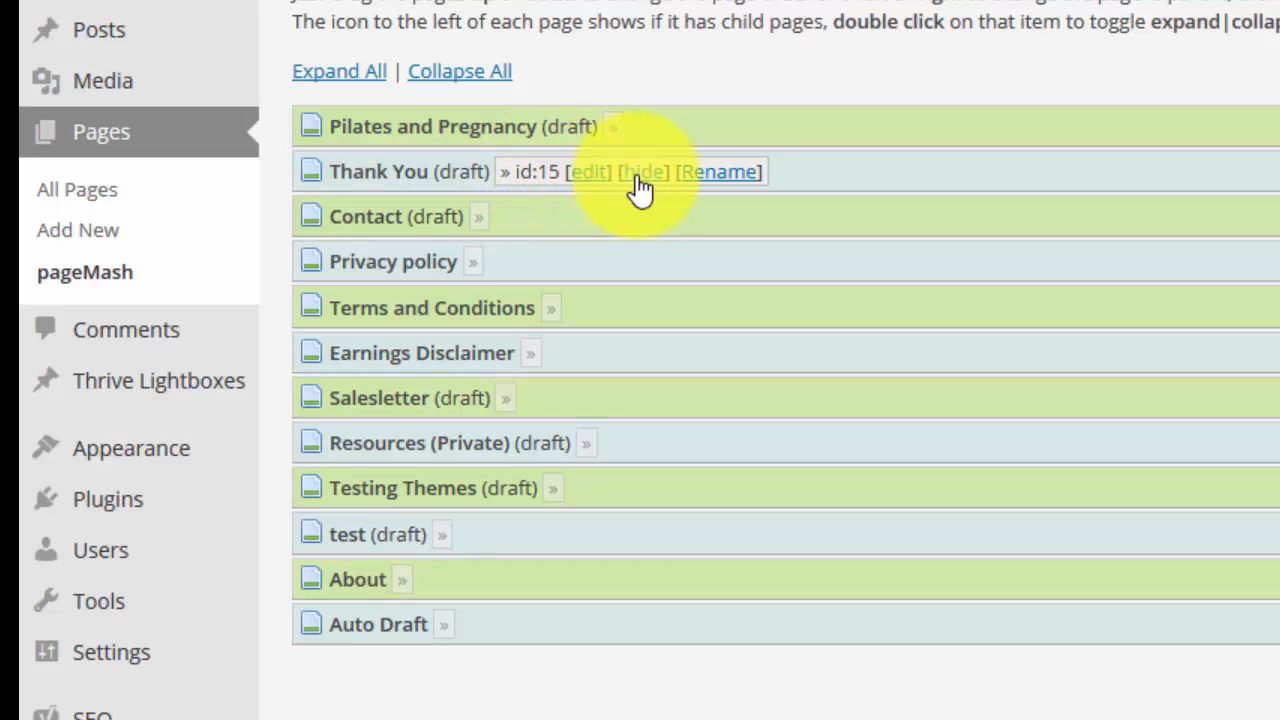
{"action": "left_click", "coordinate": [644, 172]}
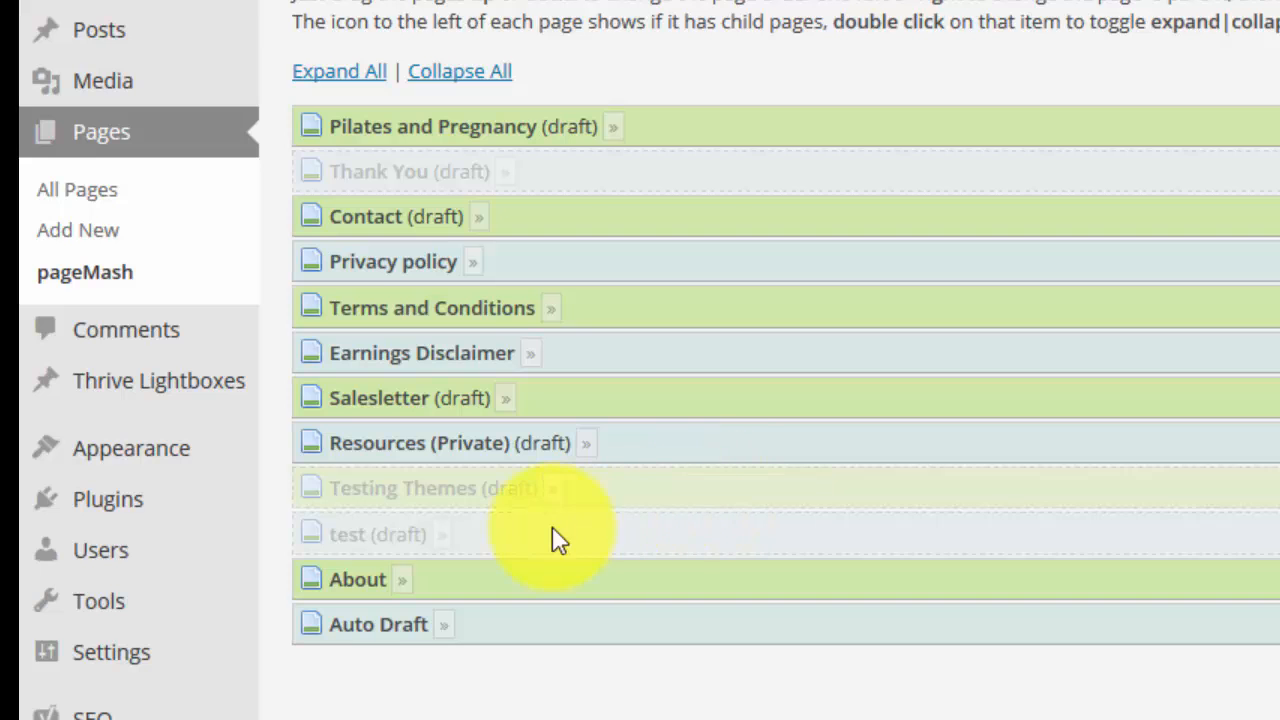
{"action": "mouse_move", "coordinate": [564, 320]}
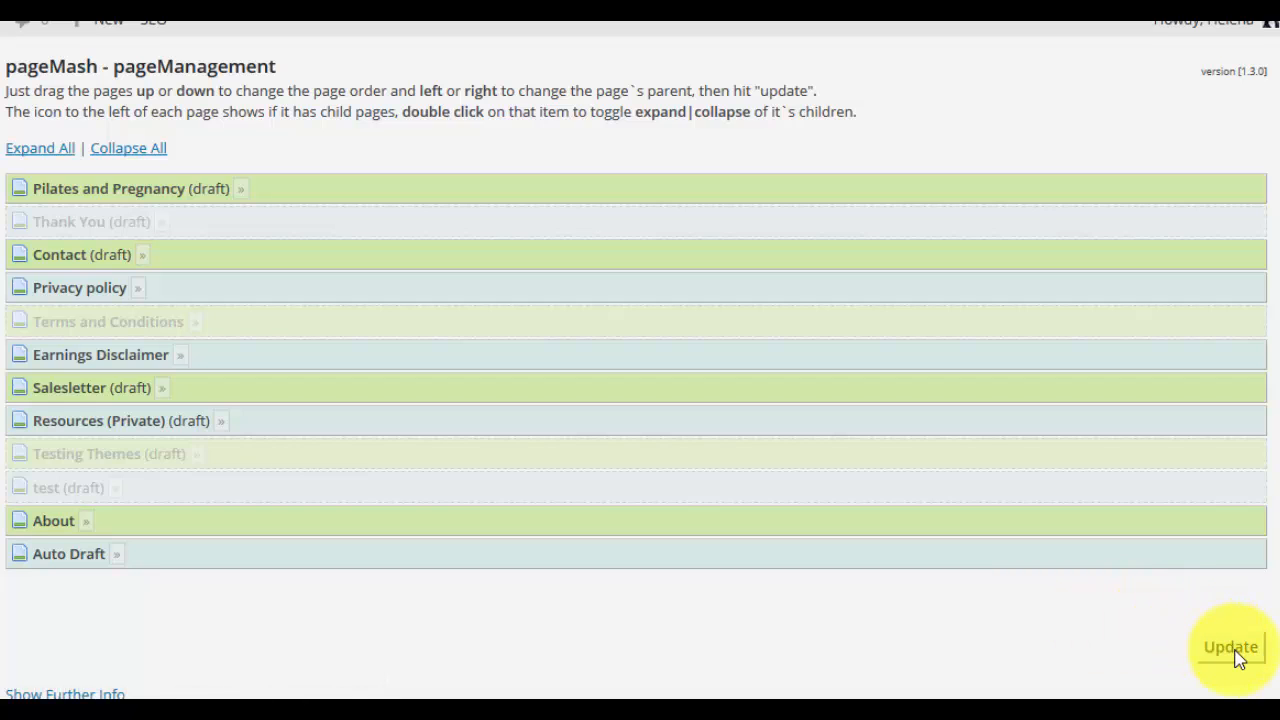
Save the hidden pages in pageMash.
{"action": "left_click", "coordinate": [1230, 646]}
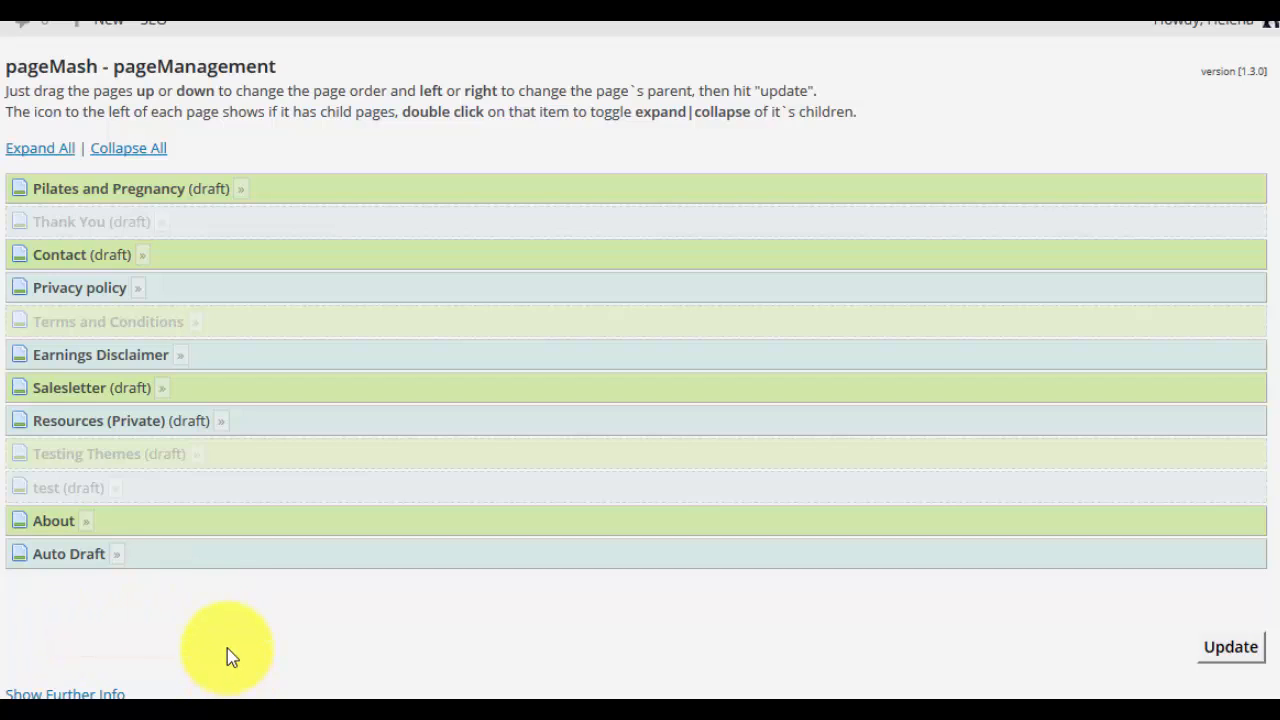
{"action": "mouse_move", "coordinate": [370, 636]}
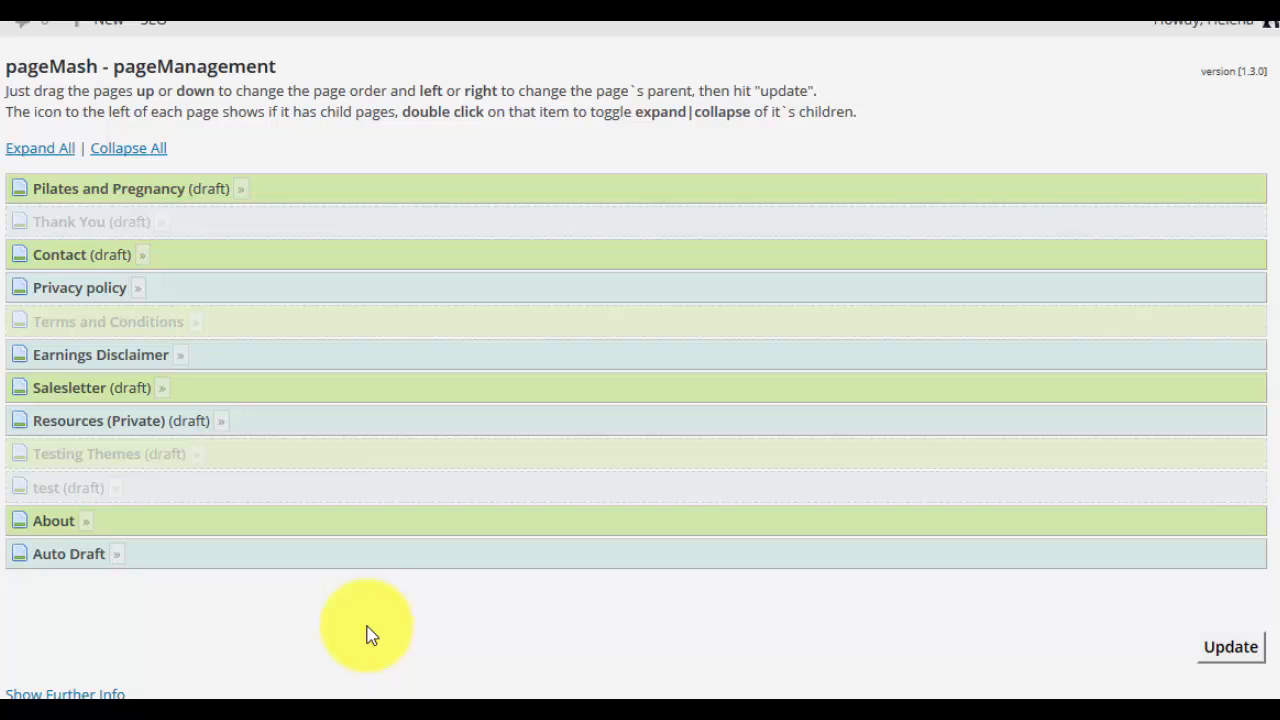
{"action": "mouse_move", "coordinate": [10, 616]}
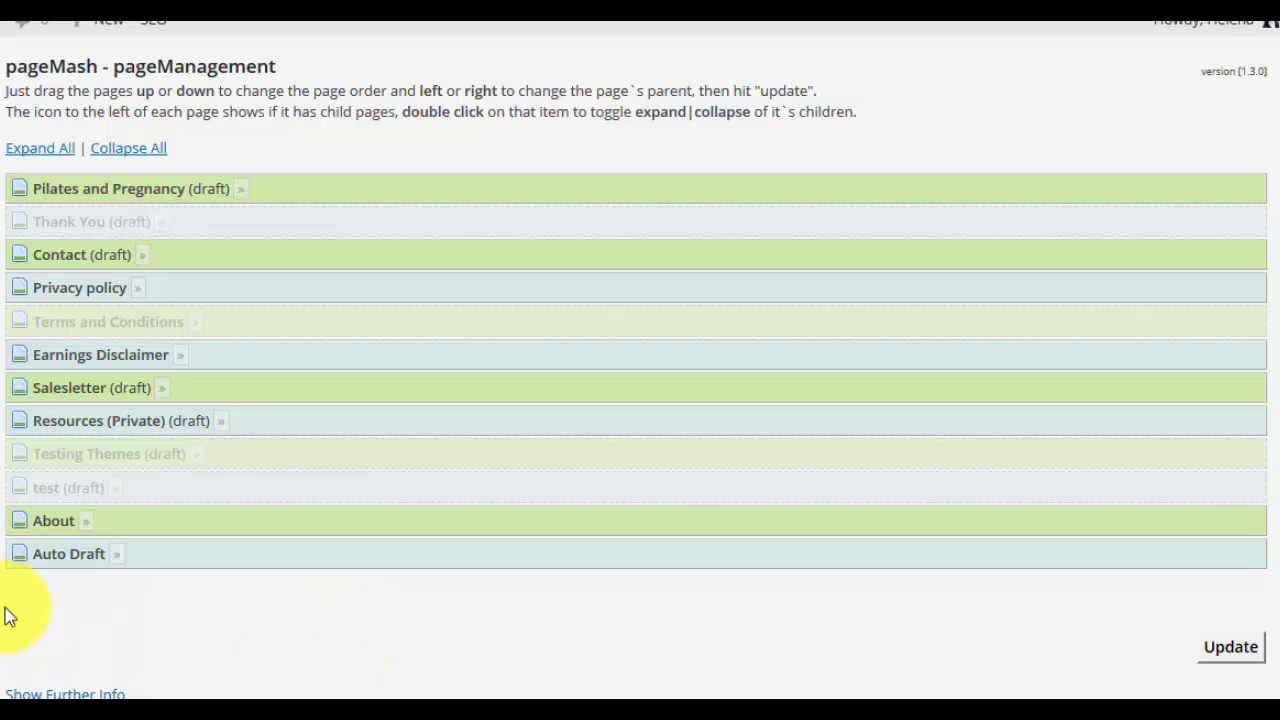
{"action": "mouse_move", "coordinate": [138, 632]}
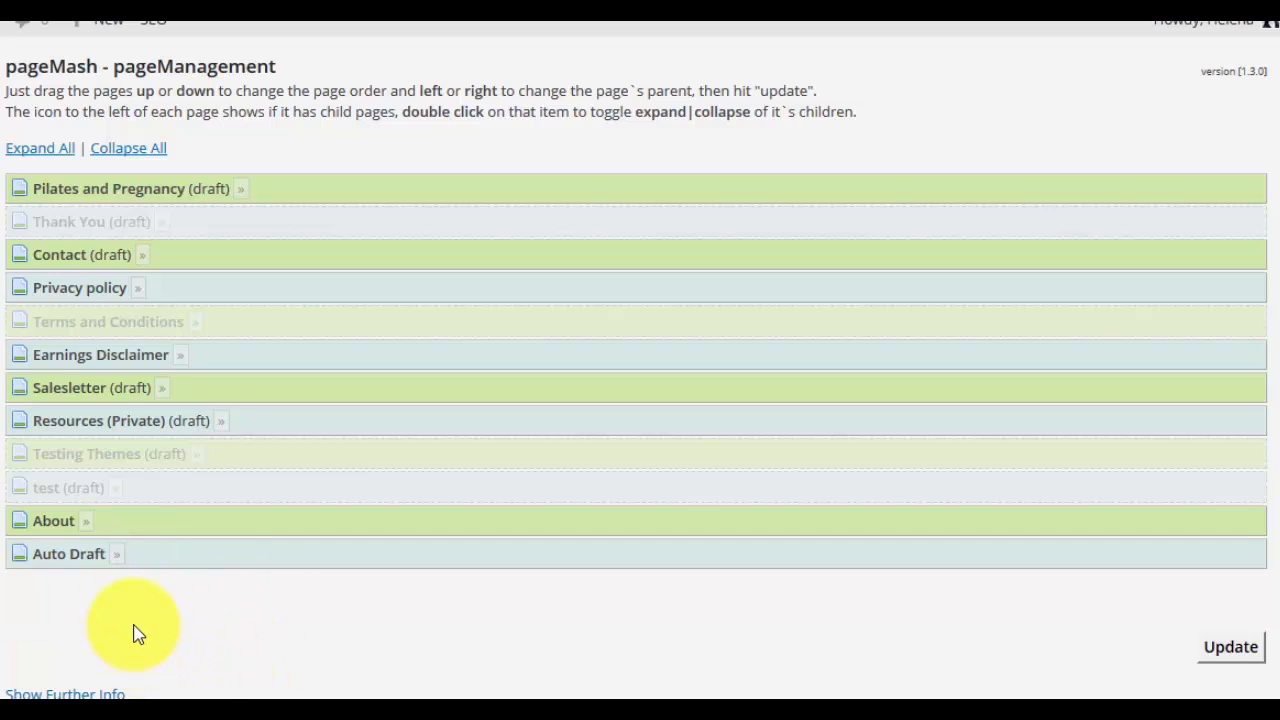
{"action": "mouse_move", "coordinate": [120, 232]}
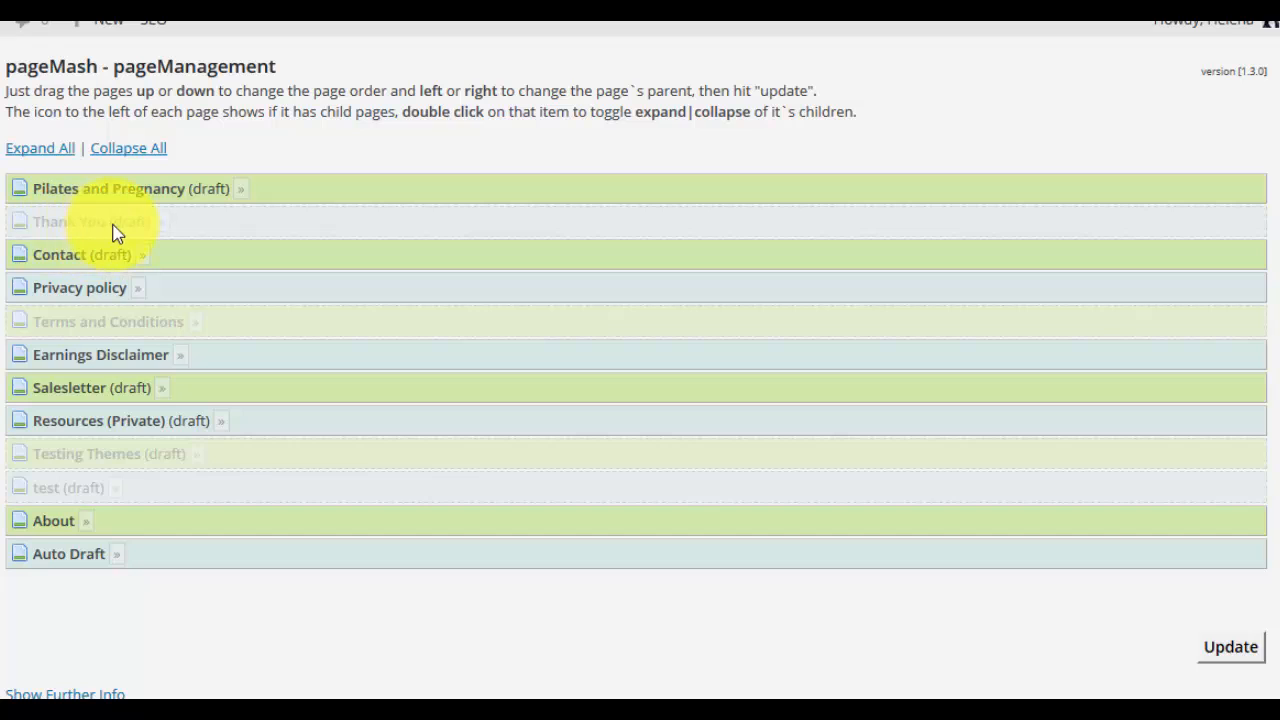
{"action": "mouse_move", "coordinate": [68, 236]}
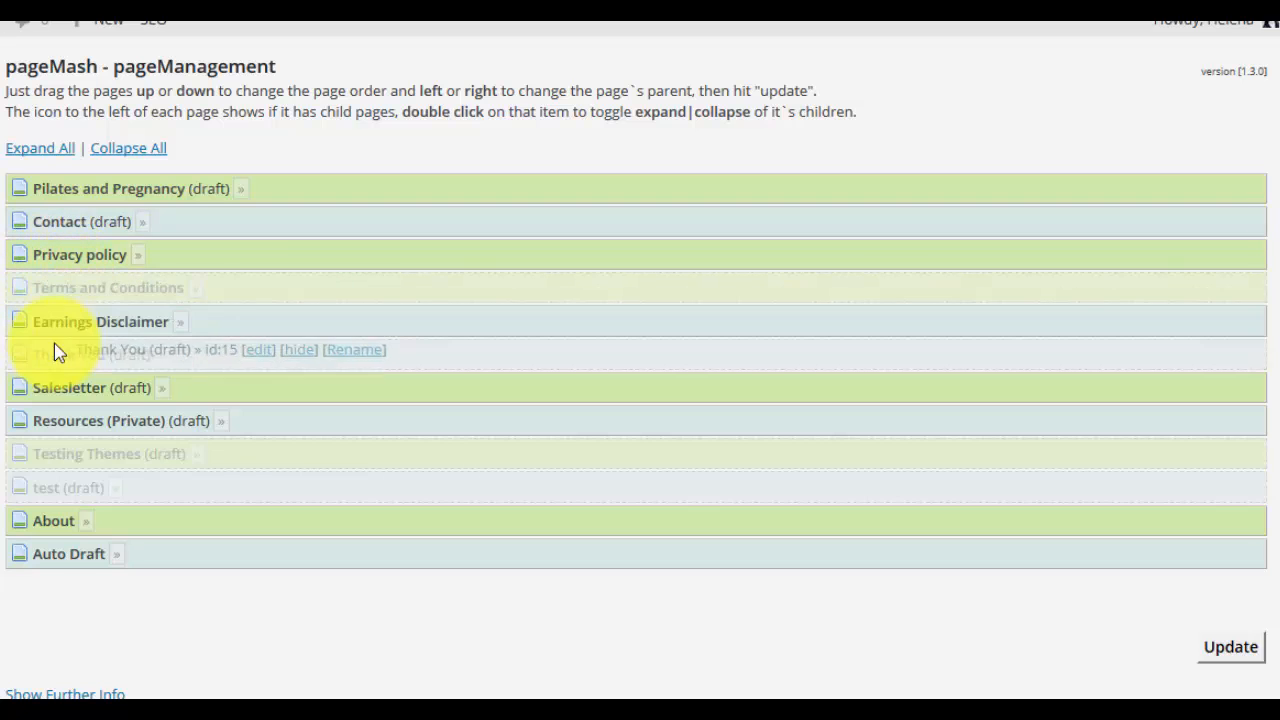
Drag the Thank You page to nest it beneath Contact.
{"action": "left_click_drag", "start_coordinate": [100, 320], "coordinate": [100, 552]}
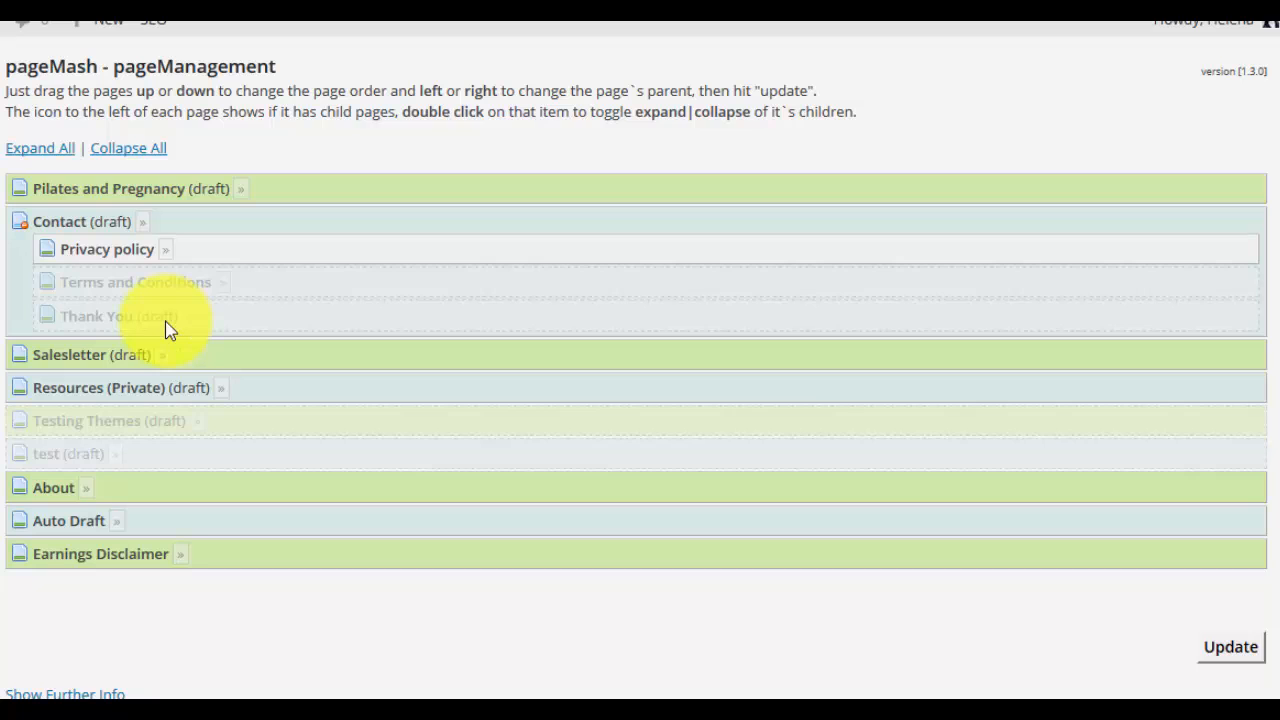
{"action": "mouse_move", "coordinate": [336, 258]}
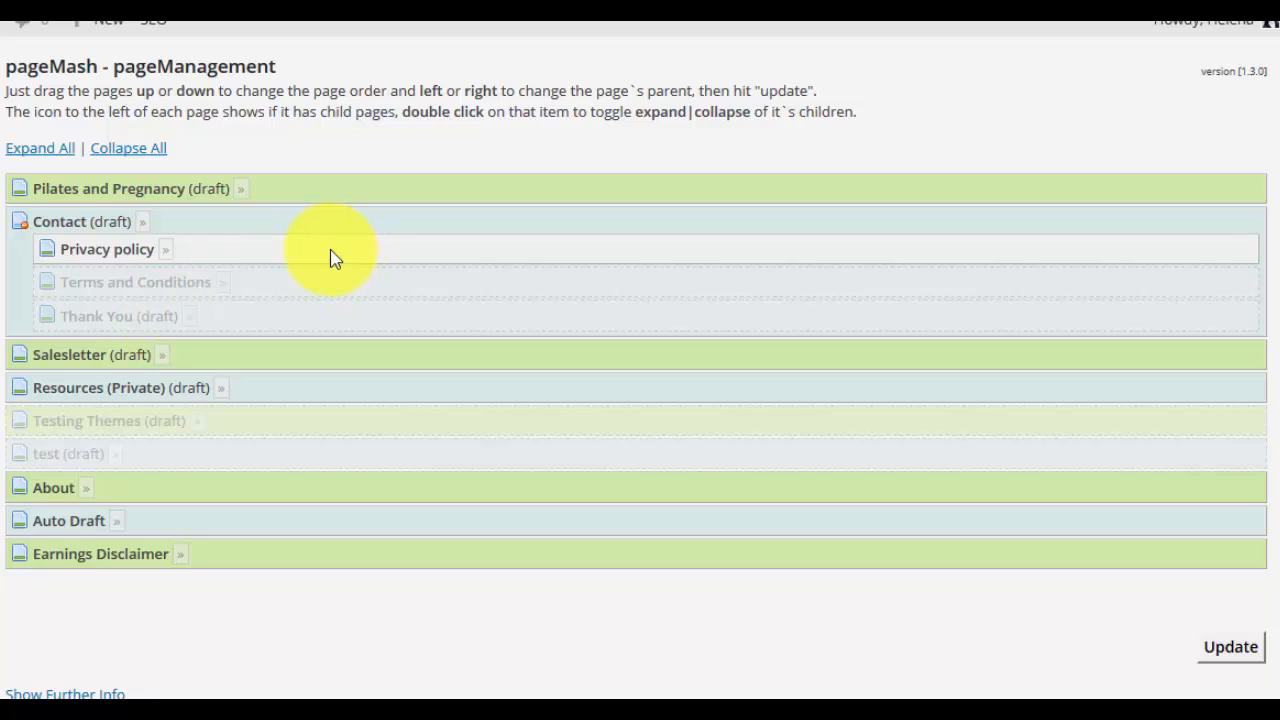
{"action": "mouse_move", "coordinate": [378, 340]}
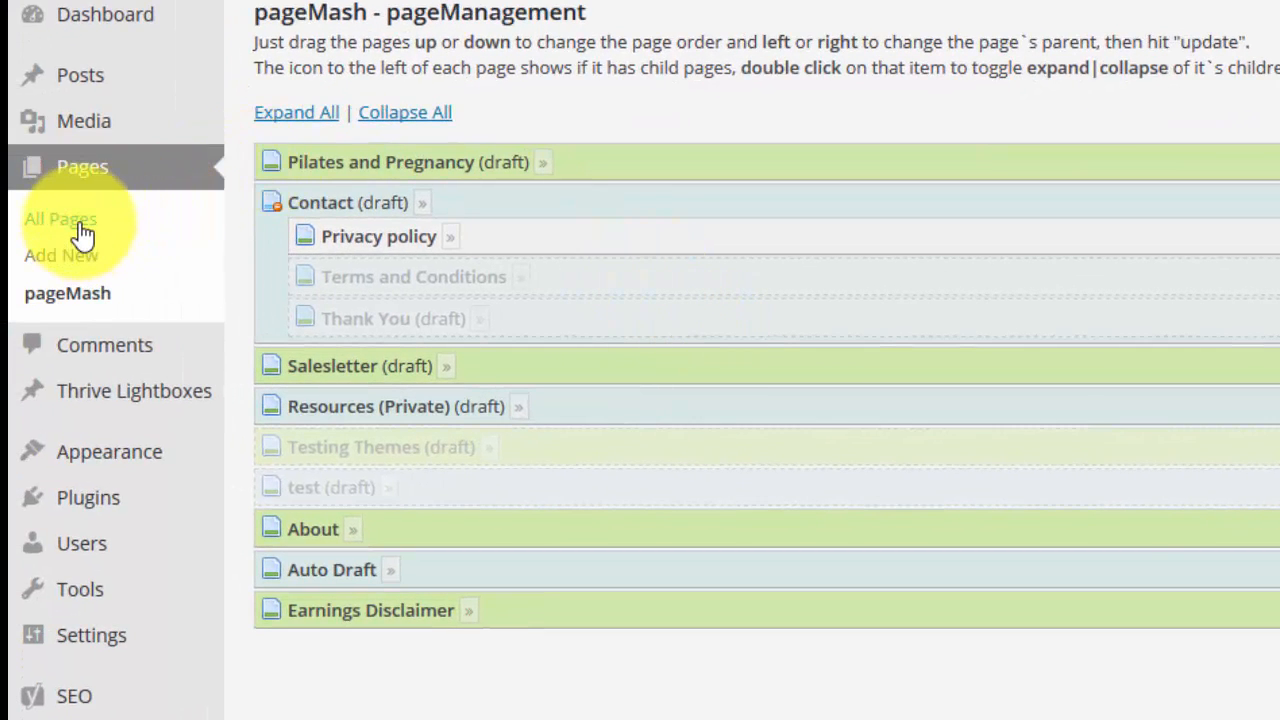
From All Pages, open the About page in the editor and scroll to its Yoast SEO panel.
{"action": "left_click", "coordinate": [60, 218]}
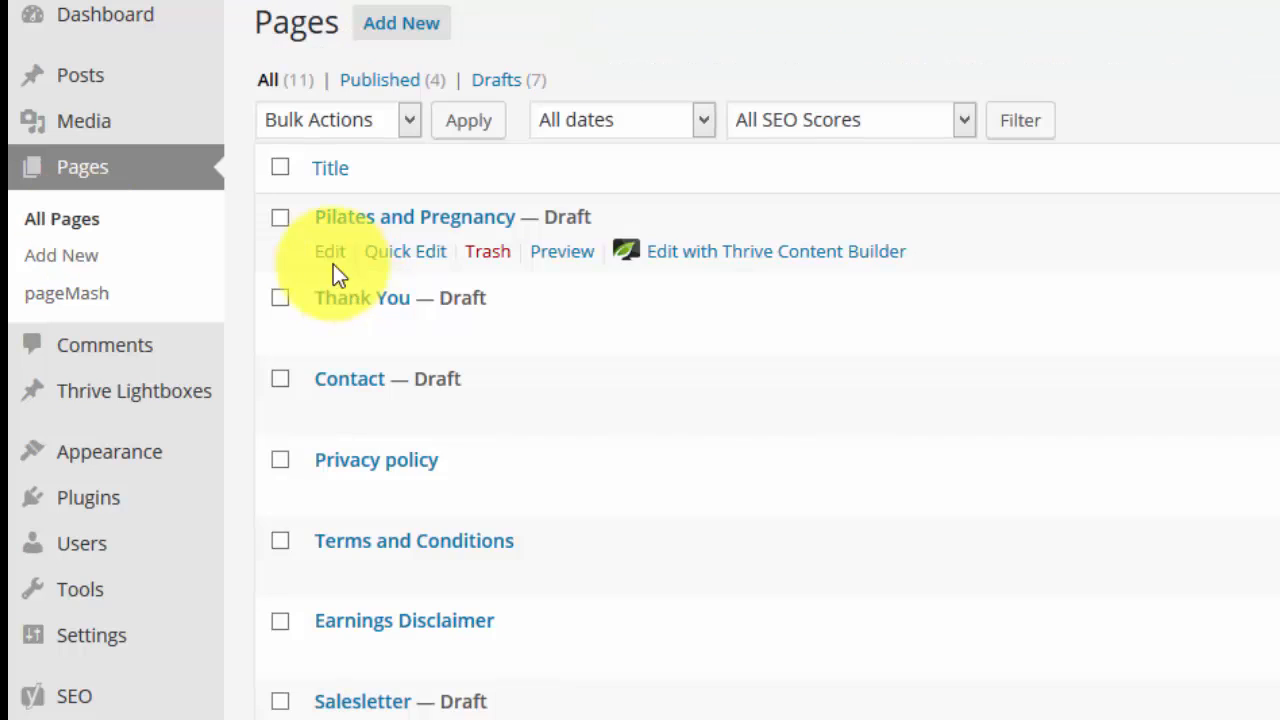
{"action": "scroll", "scroll_direction": "down", "scroll_amount": 3}
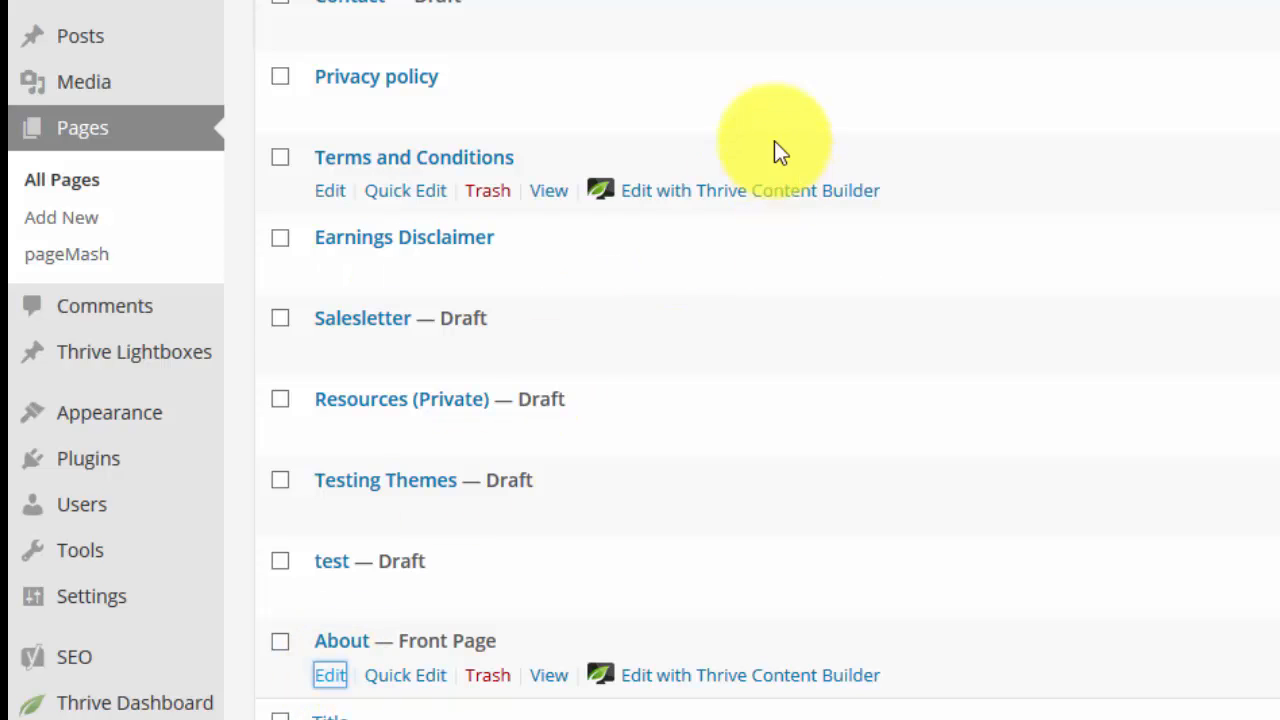
{"action": "left_click", "coordinate": [330, 674]}
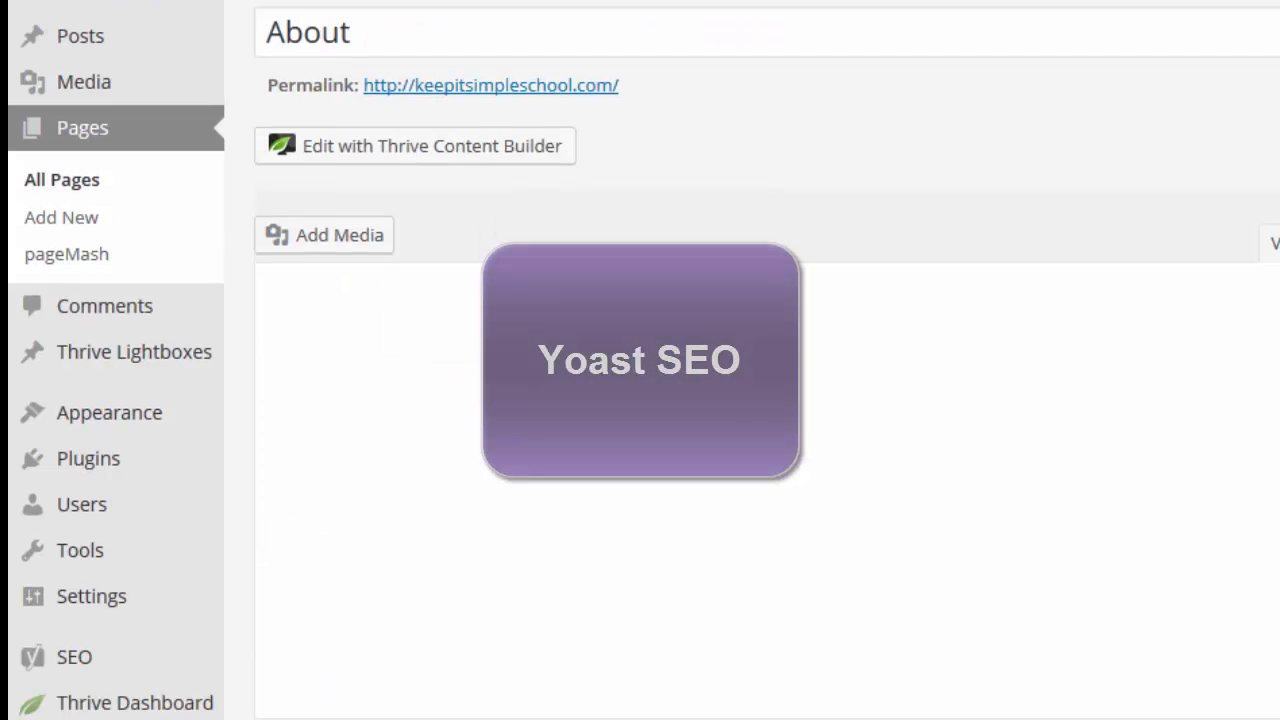
{"action": "scroll", "scroll_direction": "down", "scroll_amount": 3}
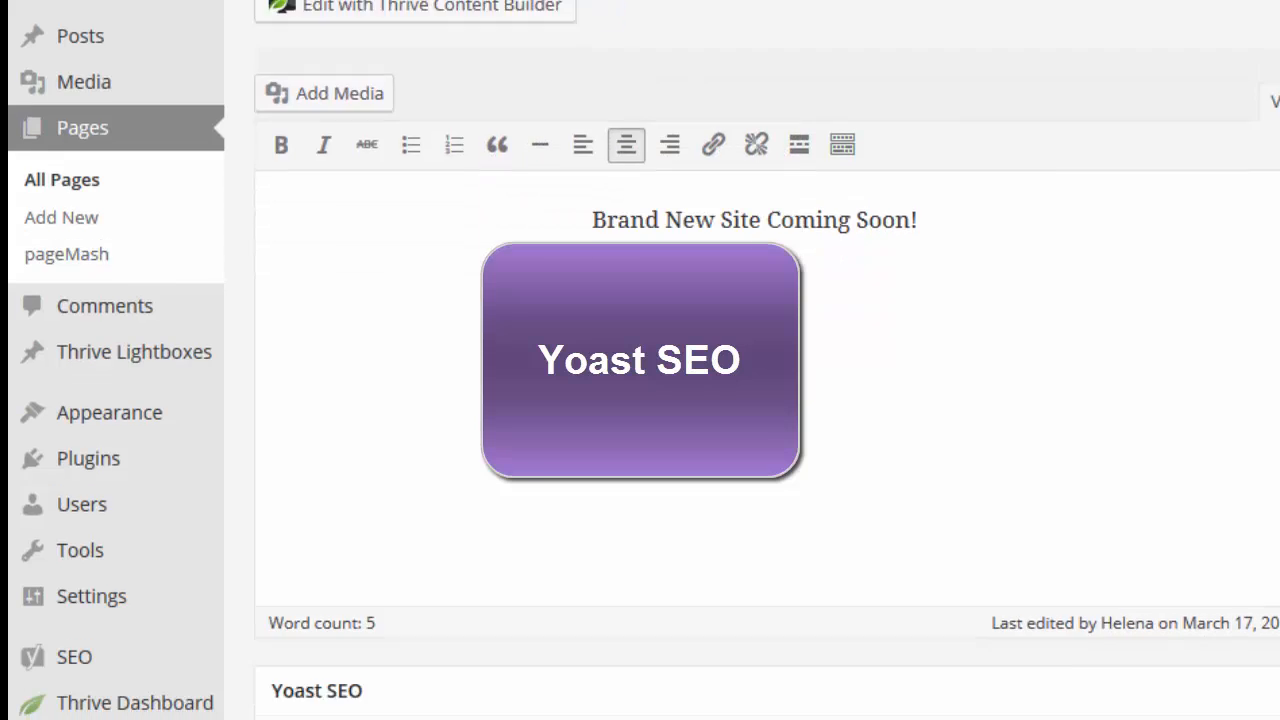
{"action": "scroll", "scroll_direction": "down", "scroll_amount": 3}
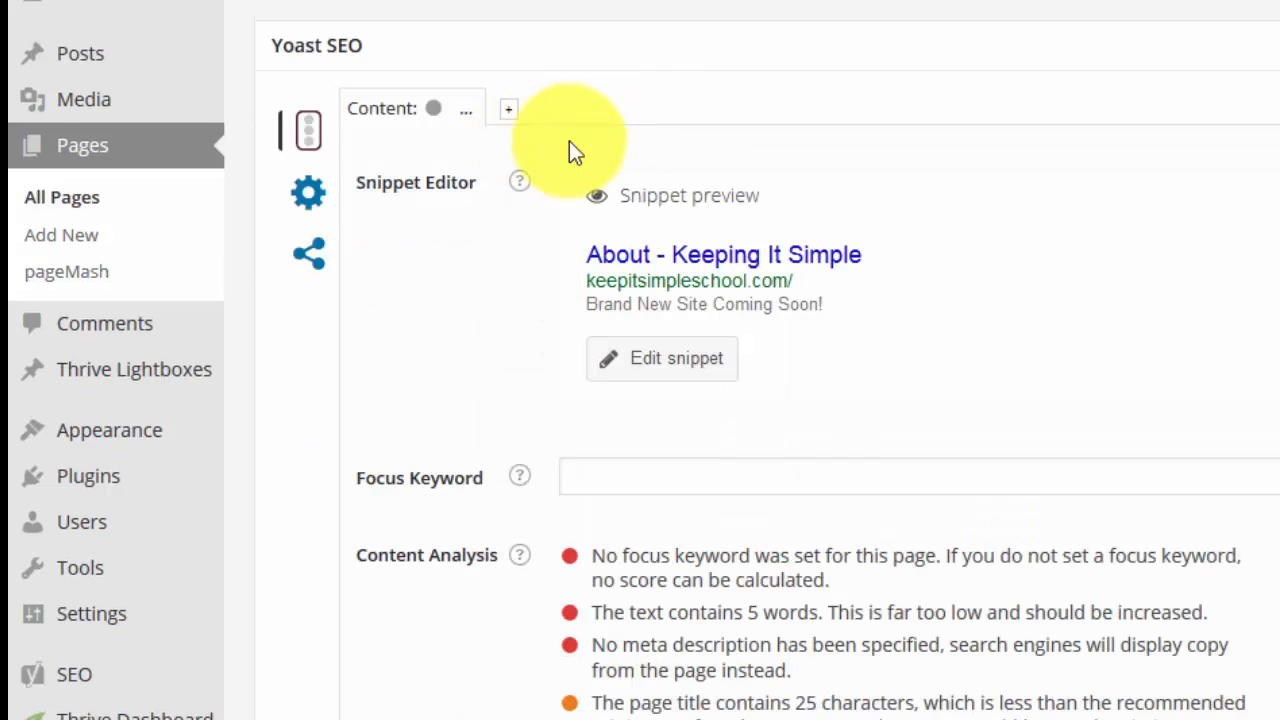
{"action": "mouse_move", "coordinate": [390, 270]}
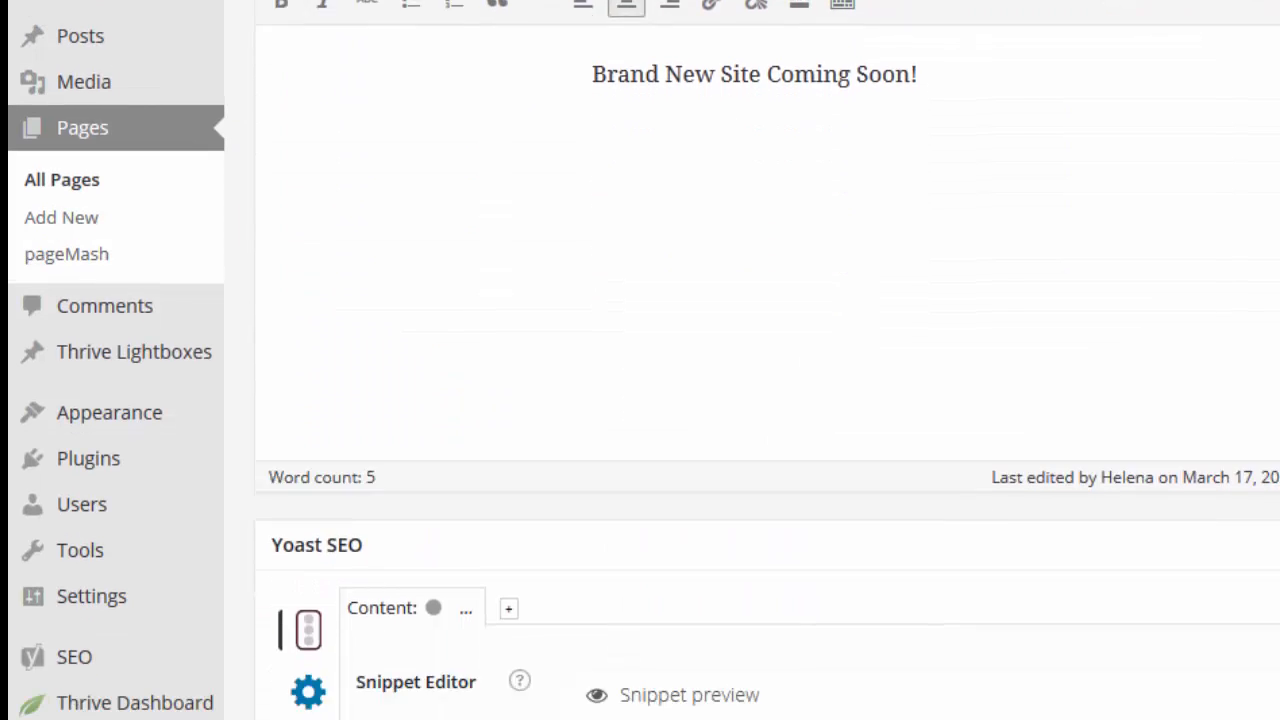
{"action": "scroll", "scroll_direction": "down", "scroll_amount": 3}
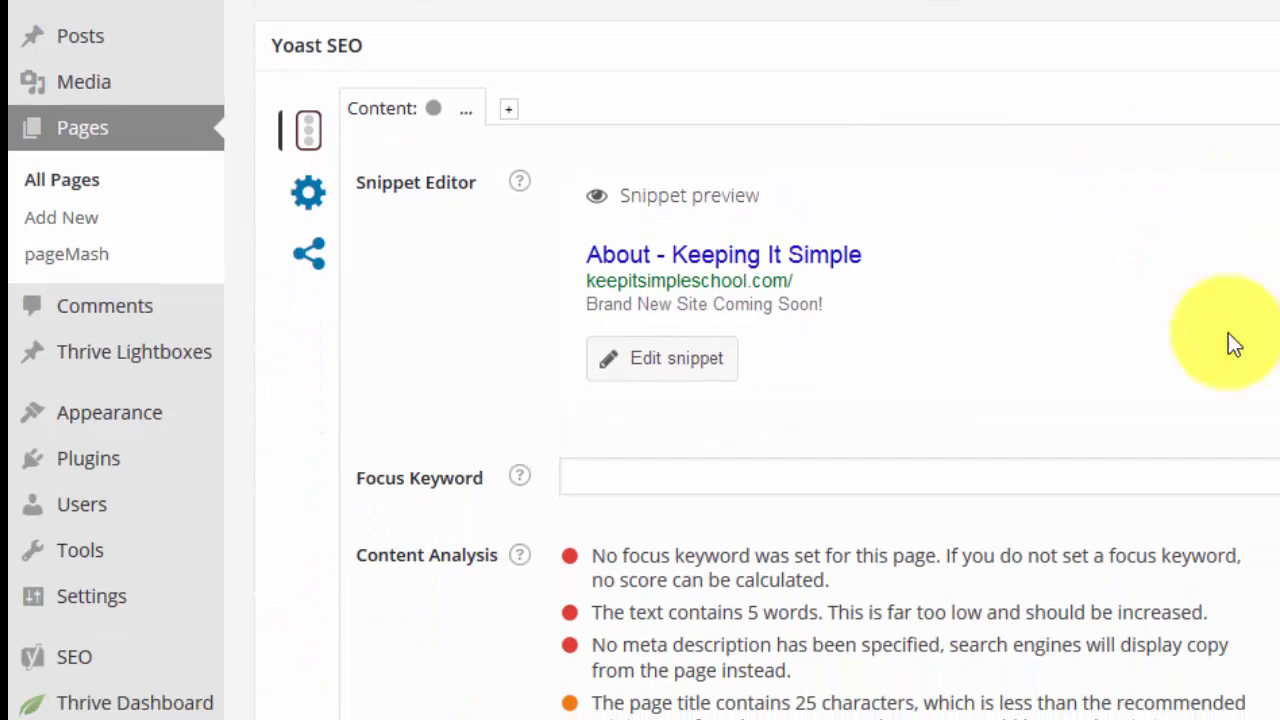
{"action": "mouse_move", "coordinate": [816, 410]}
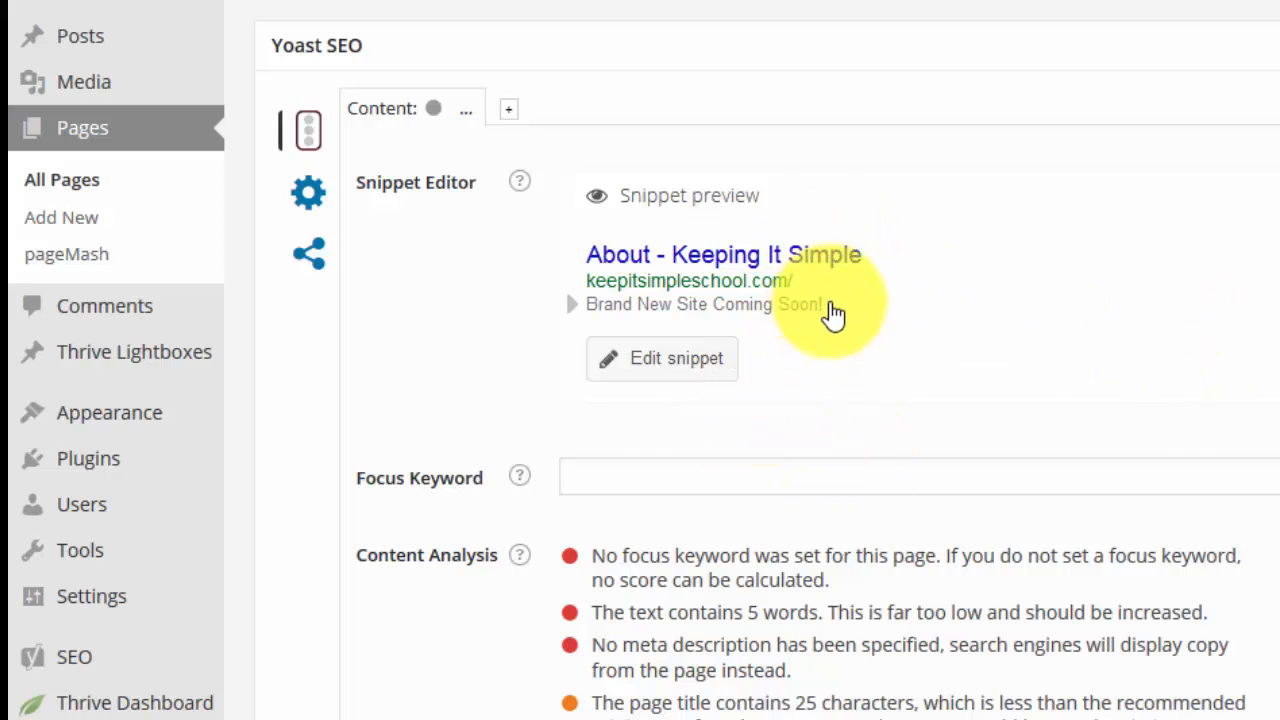
{"action": "mouse_move", "coordinate": [828, 312]}
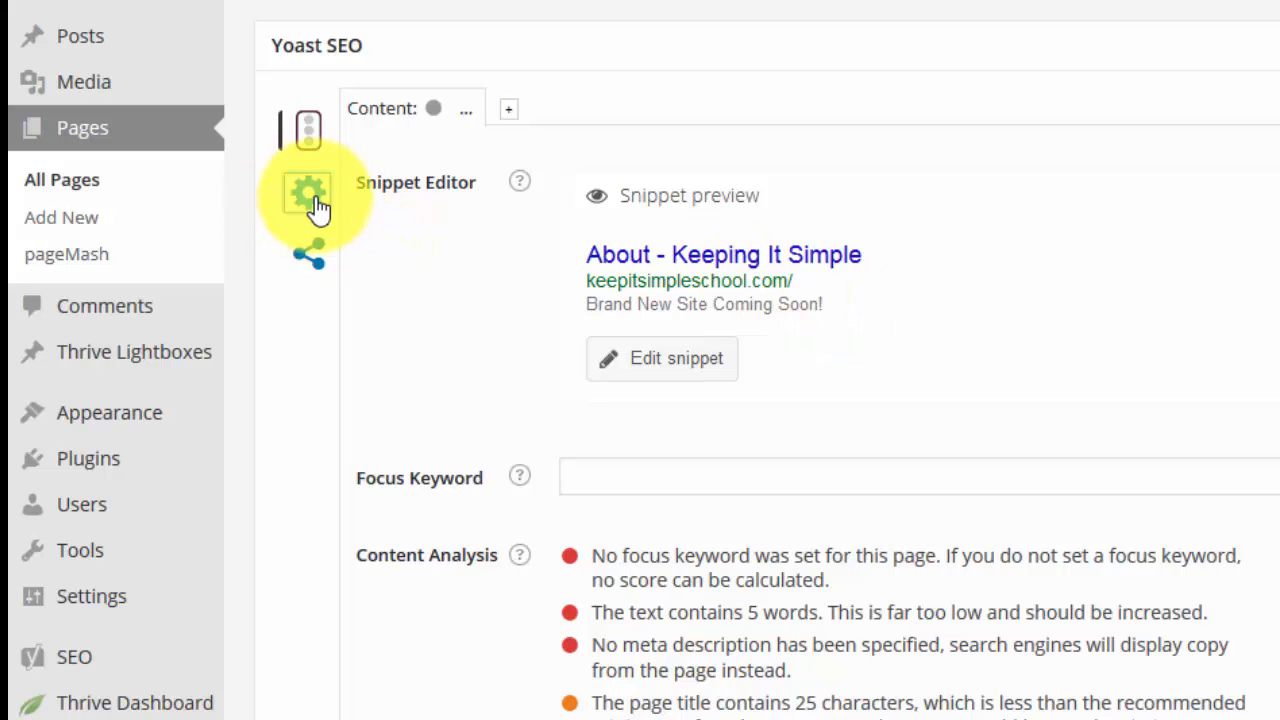
Show the About page's Yoast SEO advanced meta robots settings.
{"action": "left_click", "coordinate": [308, 192]}
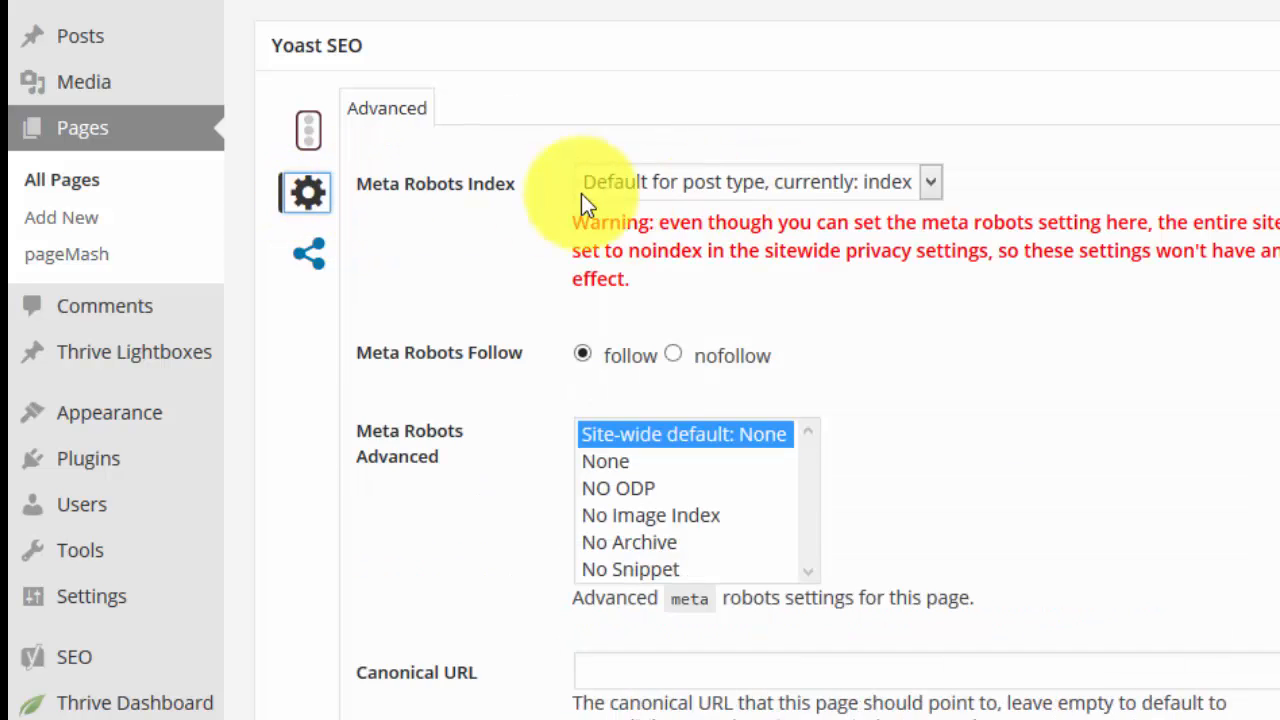
{"action": "mouse_move", "coordinate": [924, 190]}
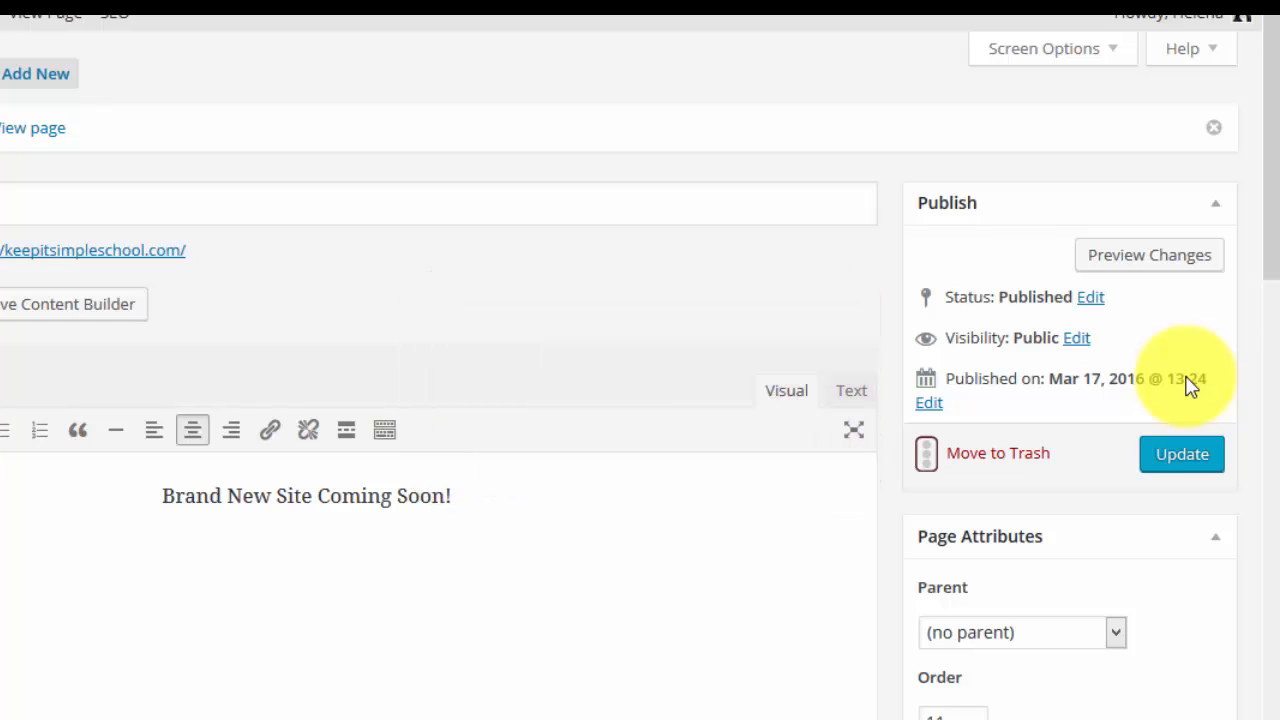
{"action": "mouse_move", "coordinate": [1180, 388]}
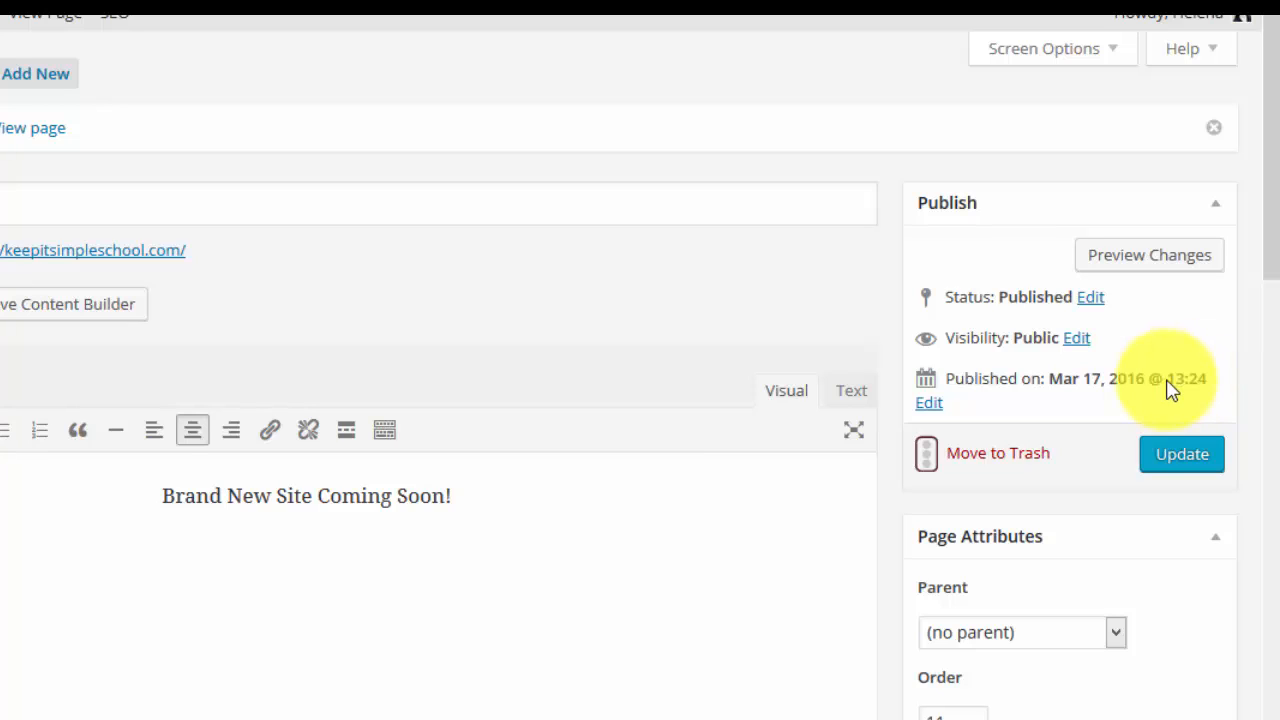